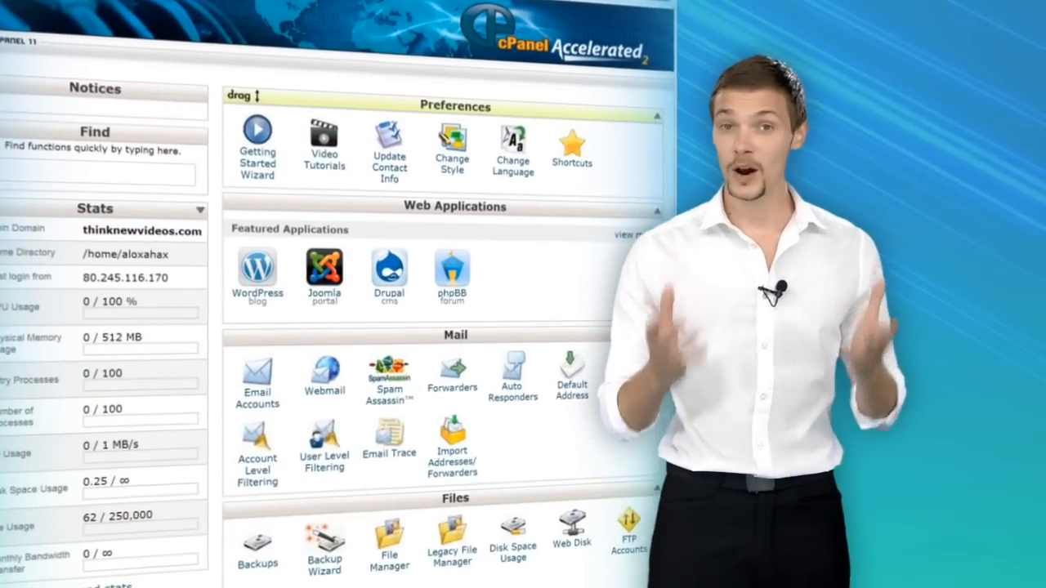
{"action": "scroll", "scroll_direction": "down", "scroll_amount": 3}
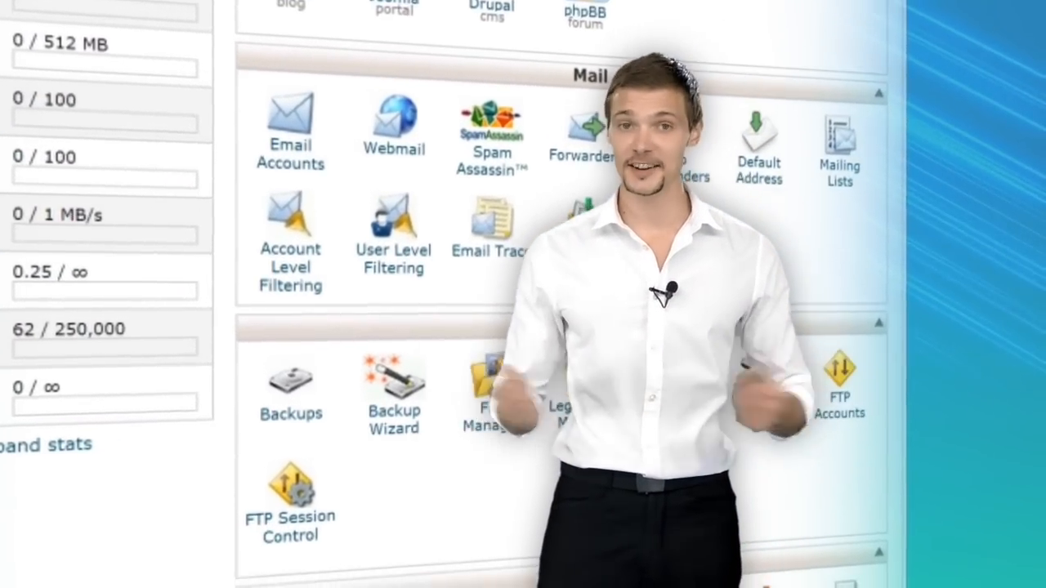
{"action": "scroll", "scroll_direction": "down", "scroll_amount": 3}
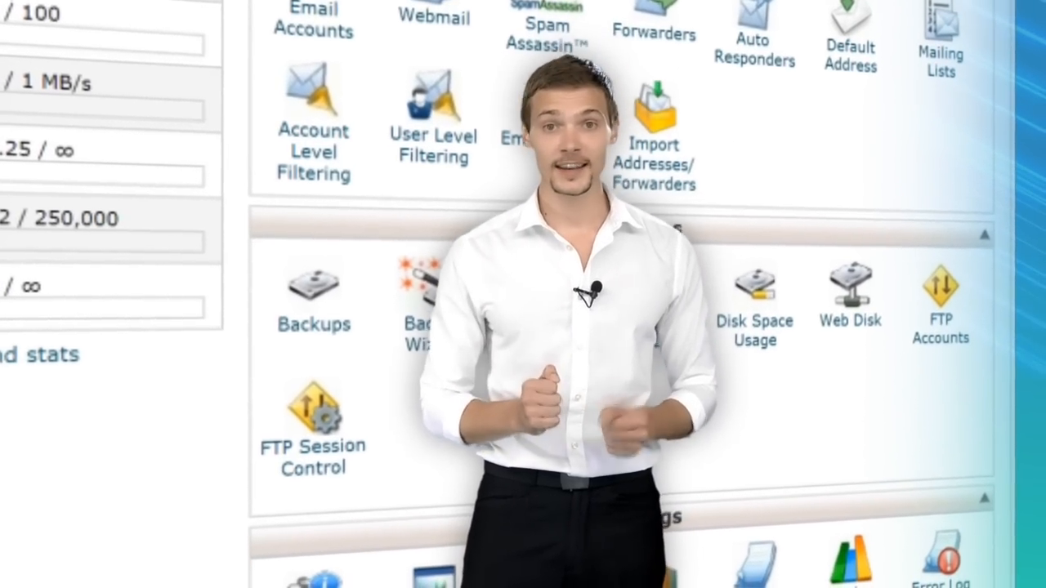
{"action": "scroll", "scroll_direction": "down", "scroll_amount": 3}
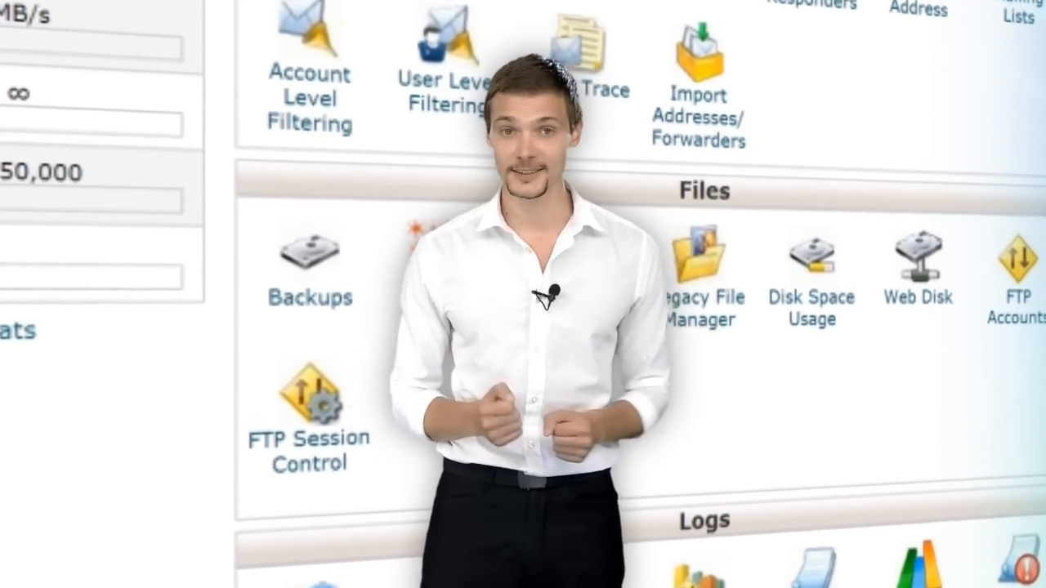